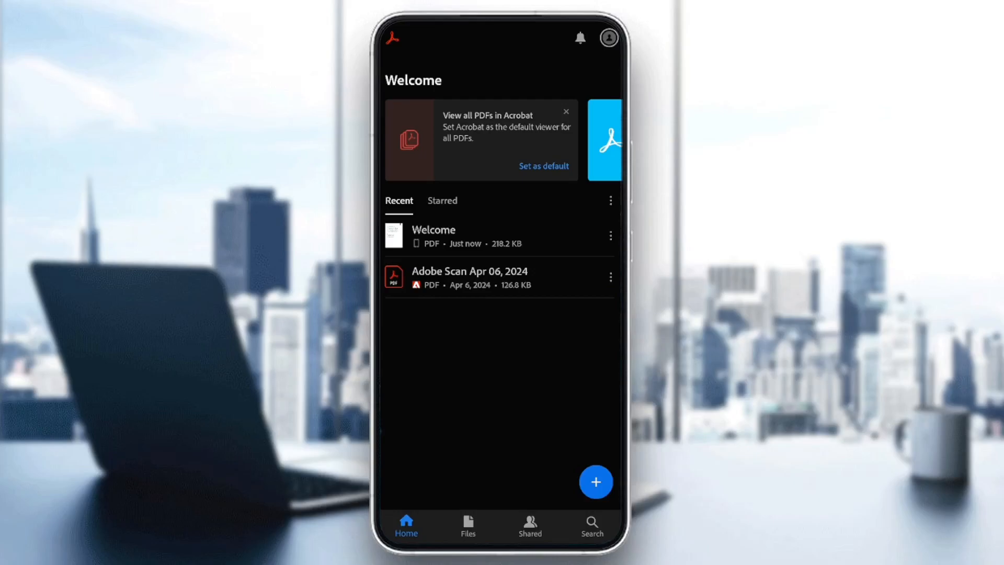
Browse the Shared, Search and Starred views, then return to the Recent files list
{"action": "left_click", "coordinate": [529, 525]}
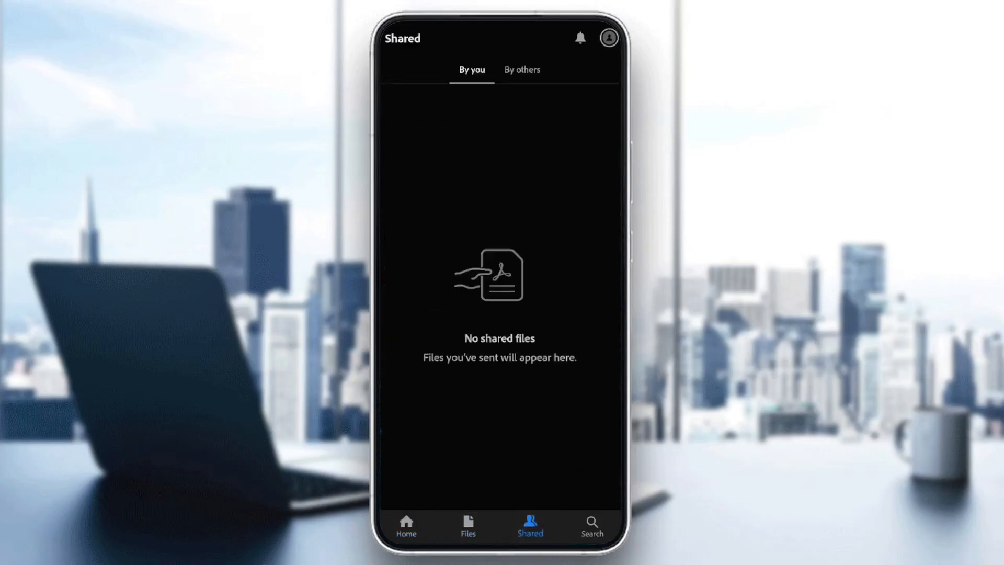
{"action": "left_click", "coordinate": [590, 525]}
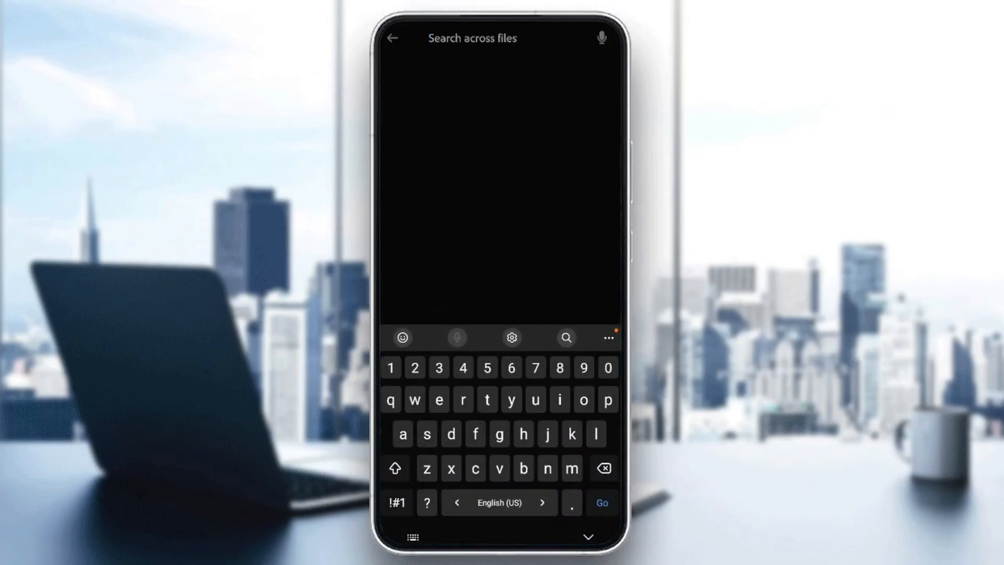
{"action": "left_click", "coordinate": [392, 38]}
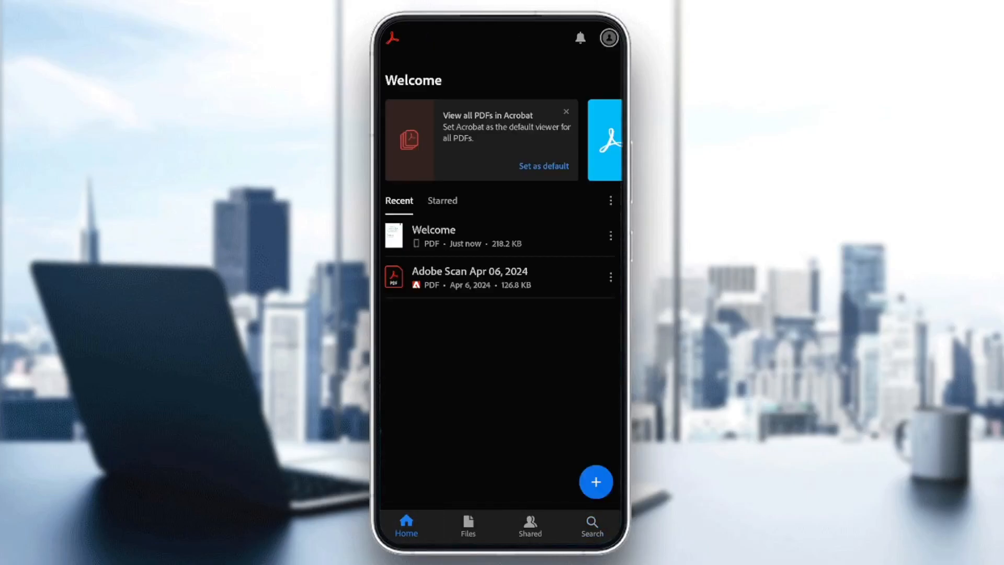
{"action": "left_click", "coordinate": [442, 200]}
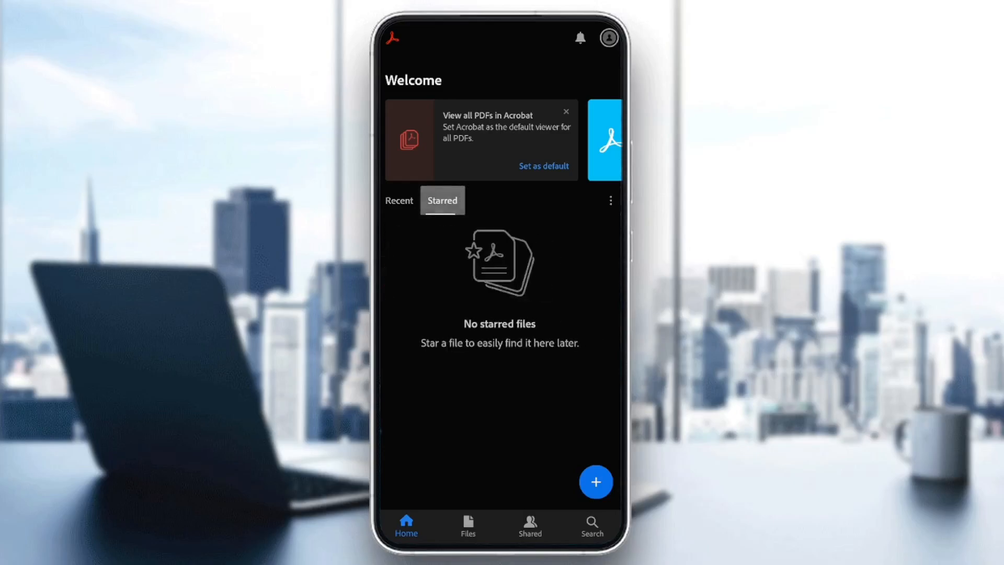
{"action": "left_click", "coordinate": [398, 200]}
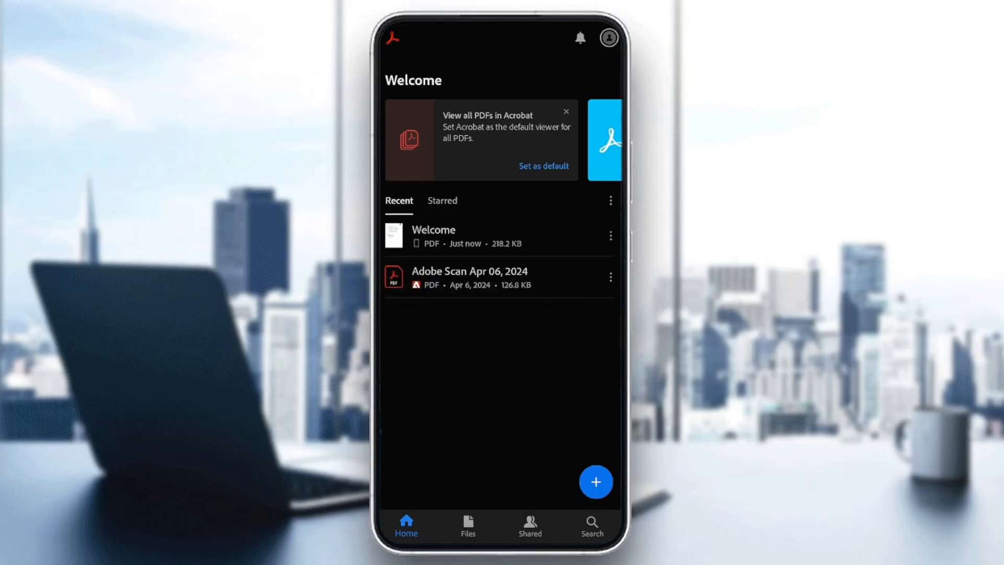
Bring up the blue + menu offering to open, scan, edit, create or combine PDFs
{"action": "left_click", "coordinate": [595, 481]}
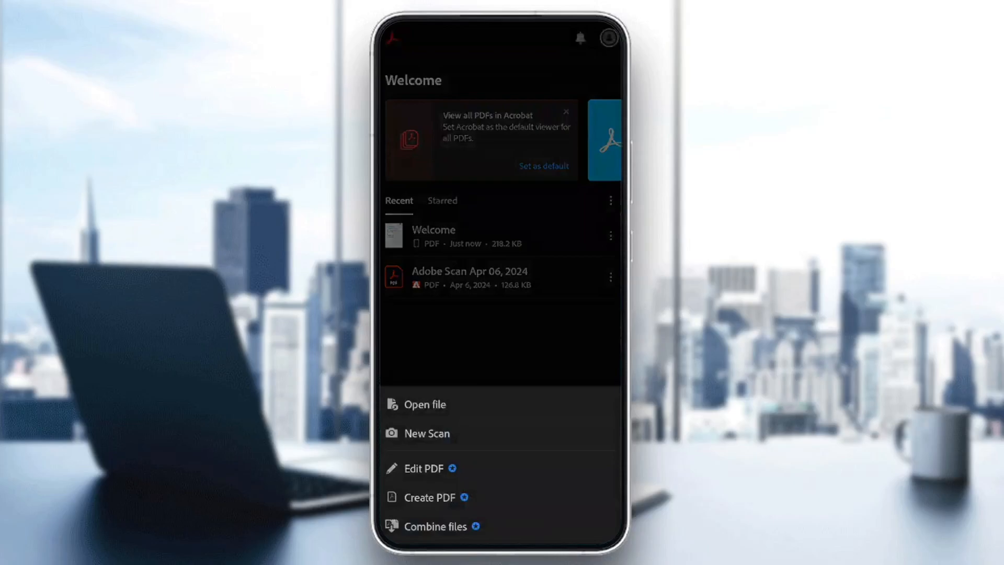
Dismiss the file-actions menu and load the Welcome PDF from the Recent list
{"action": "left_click", "coordinate": [425, 403]}
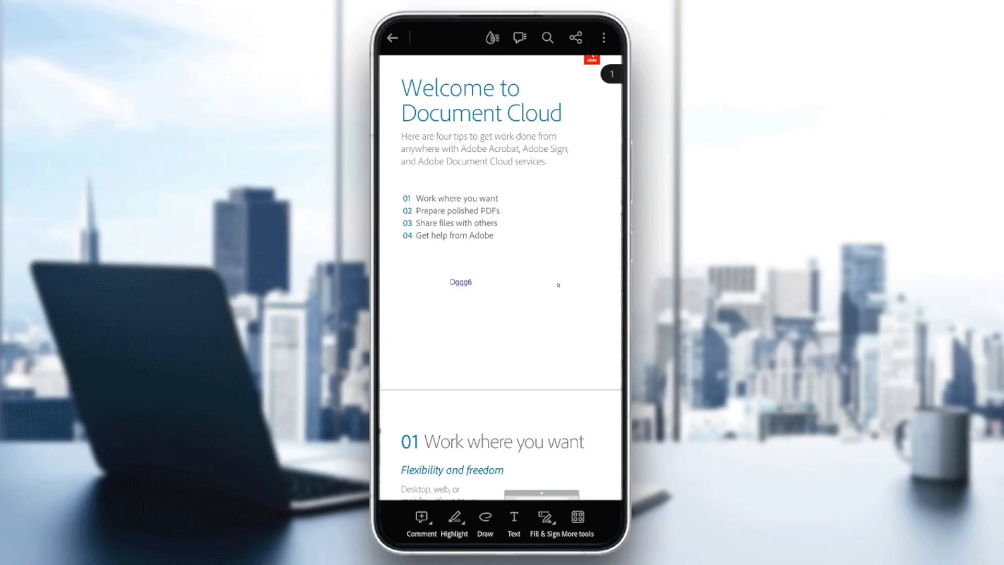
Enter Fill & Sign mode and show the Add signature/Add initials choices
{"action": "left_click", "coordinate": [541, 520]}
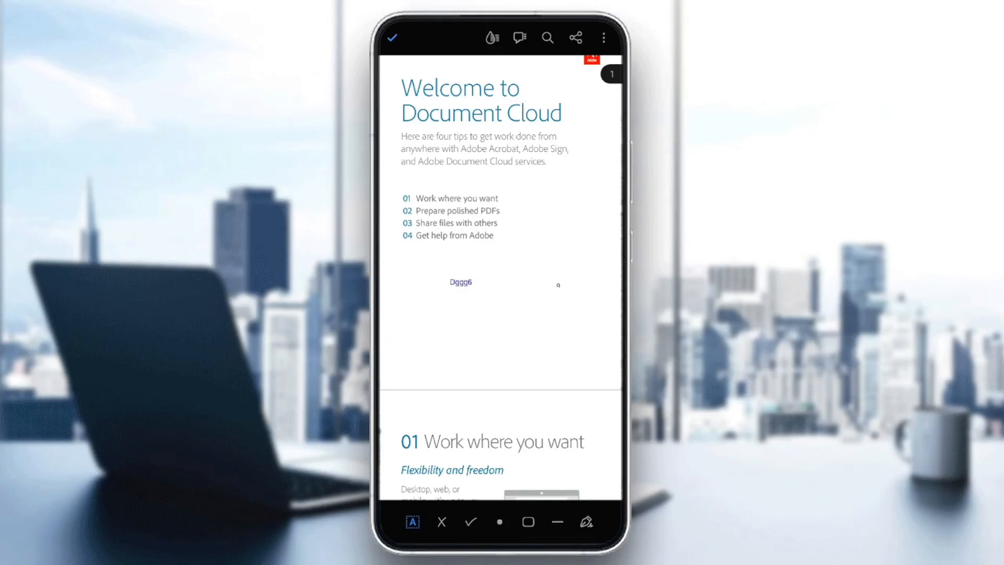
{"action": "left_click", "coordinate": [585, 521]}
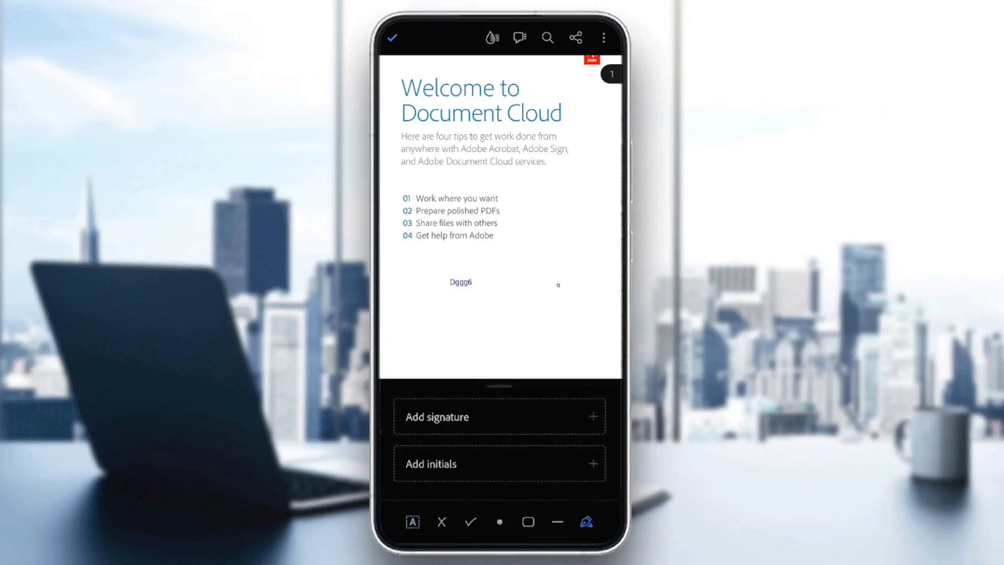